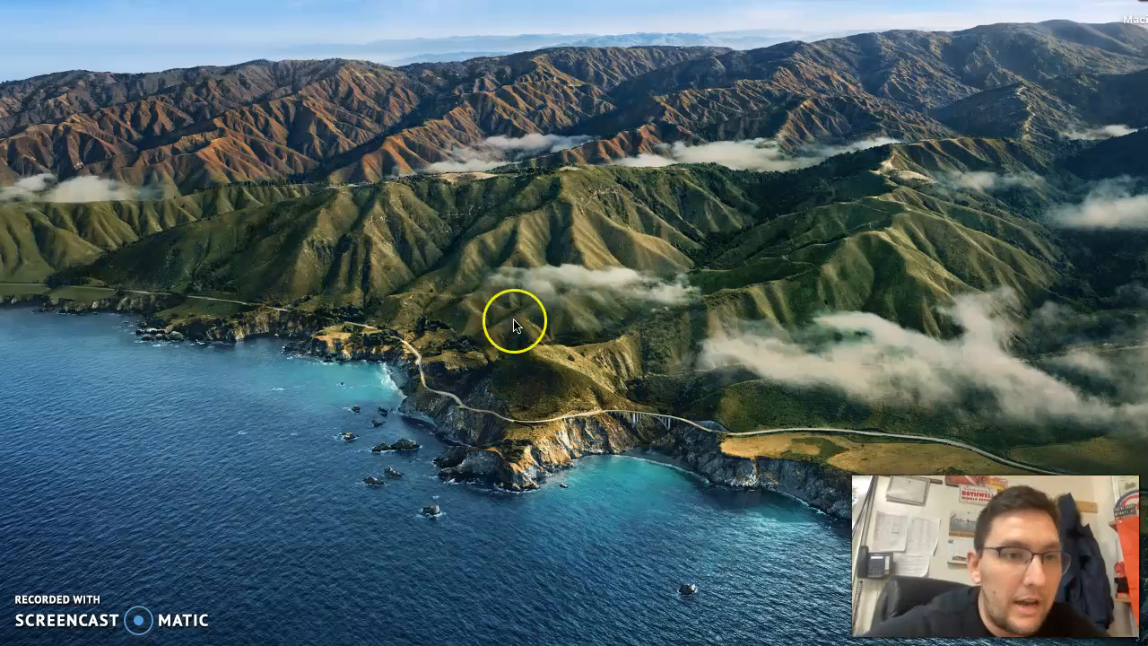
Step: Move from the rough draft assignment to the Introductory Paragraph guide document
left_click(158, 26)
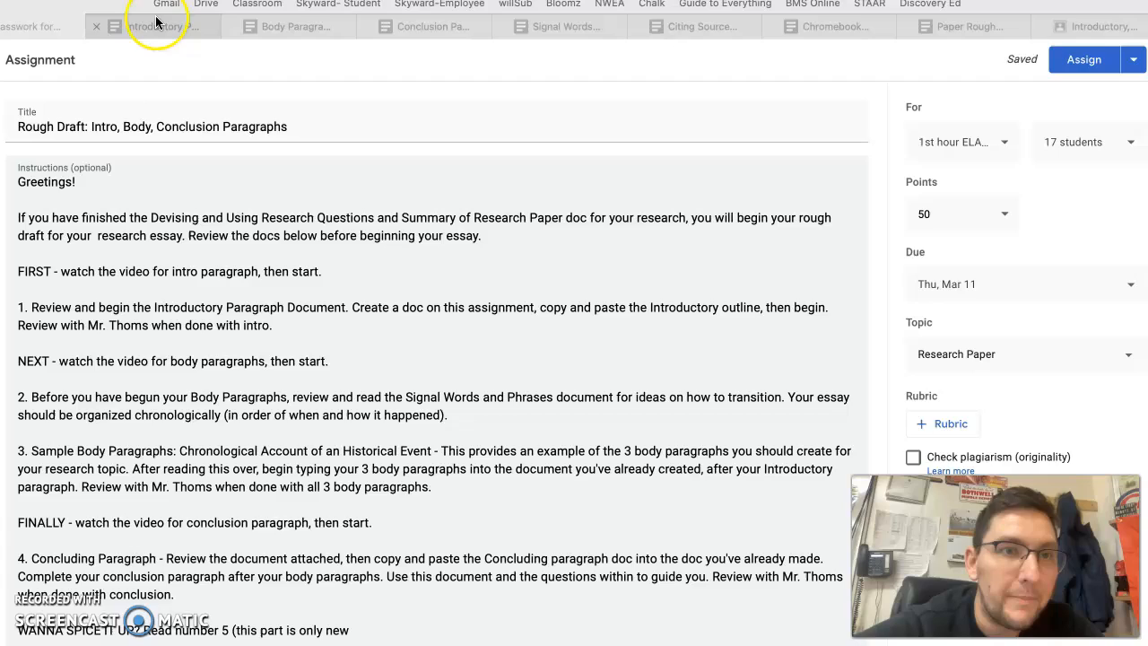
left_click(162, 25)
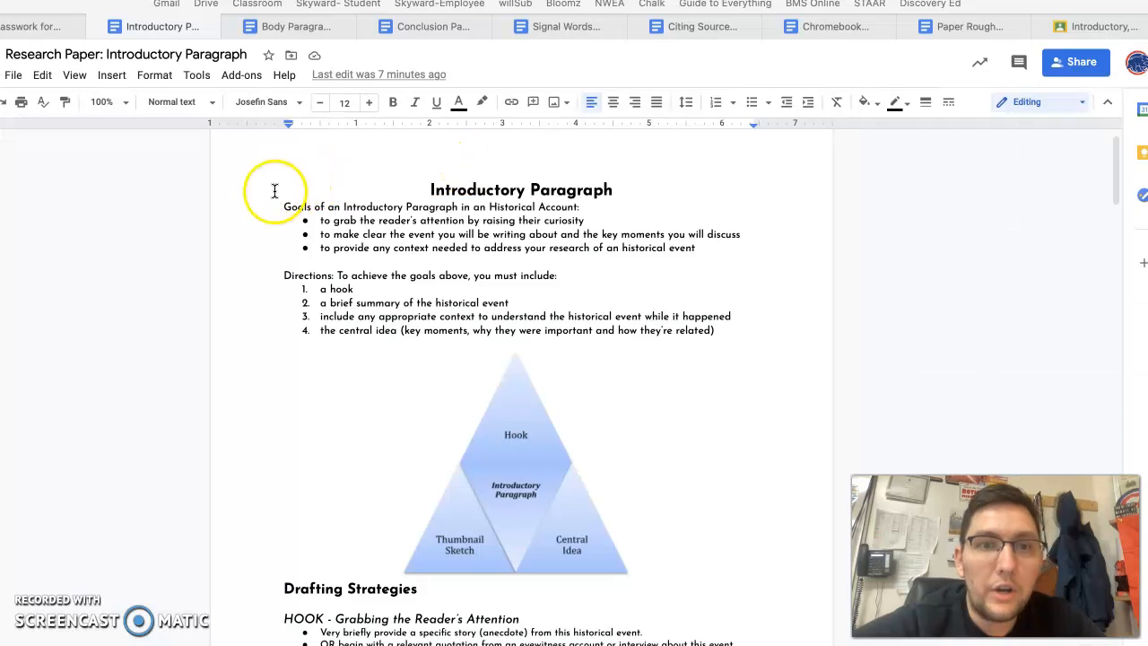
mouse_move(497, 403)
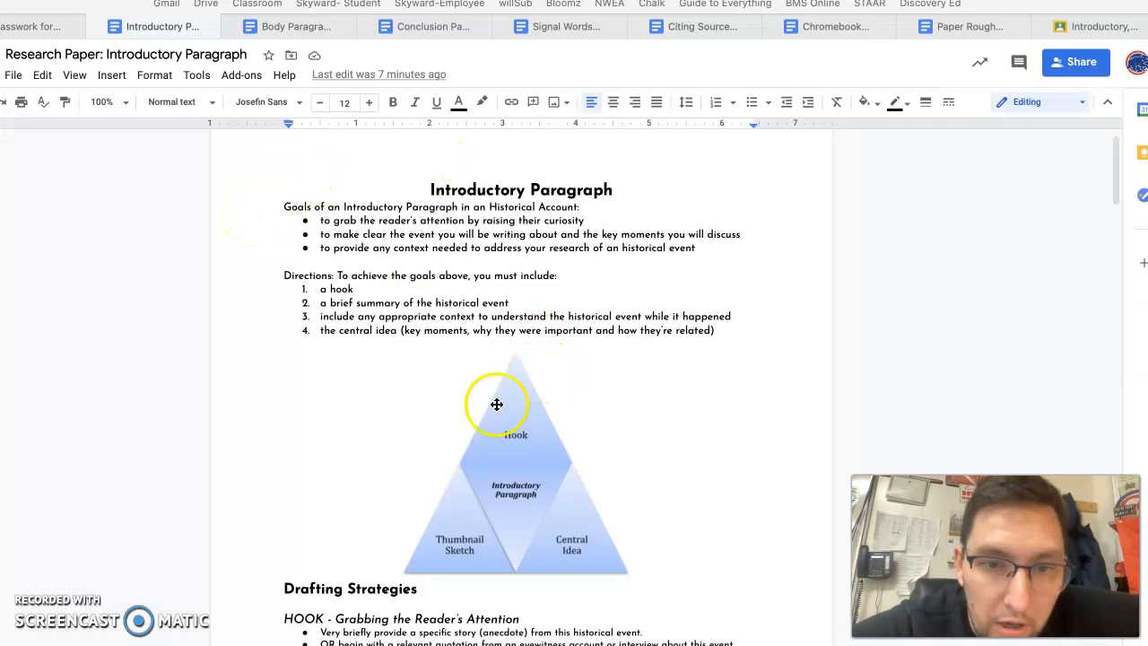
scroll("down", 3)
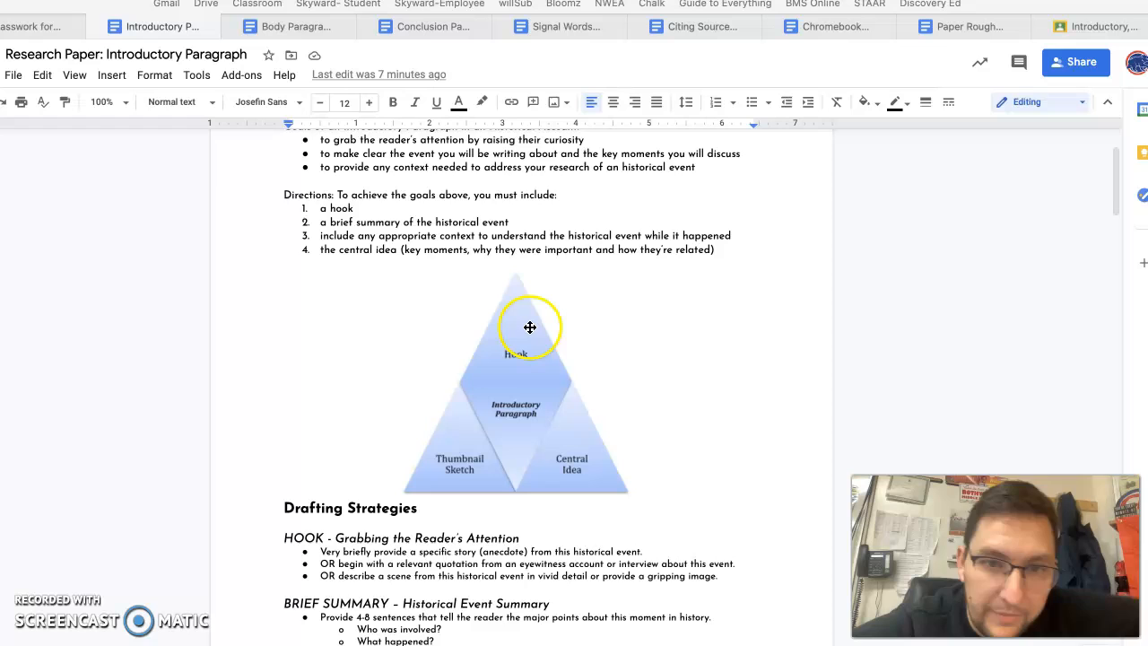
mouse_move(475, 316)
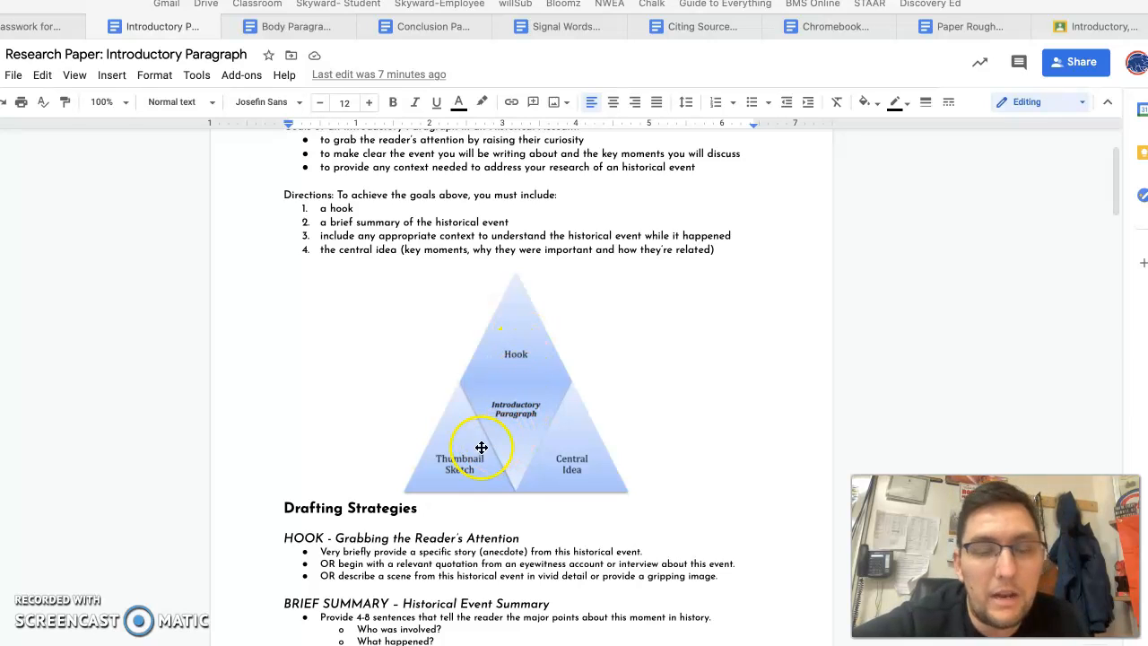
mouse_move(685, 376)
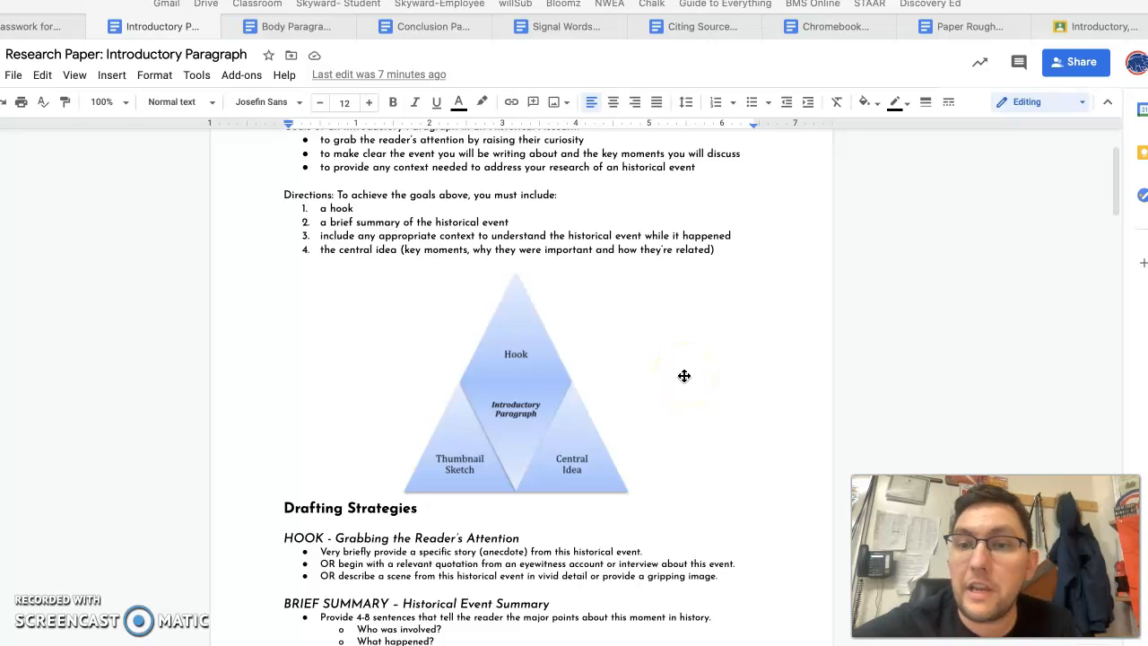
scroll("down", 3)
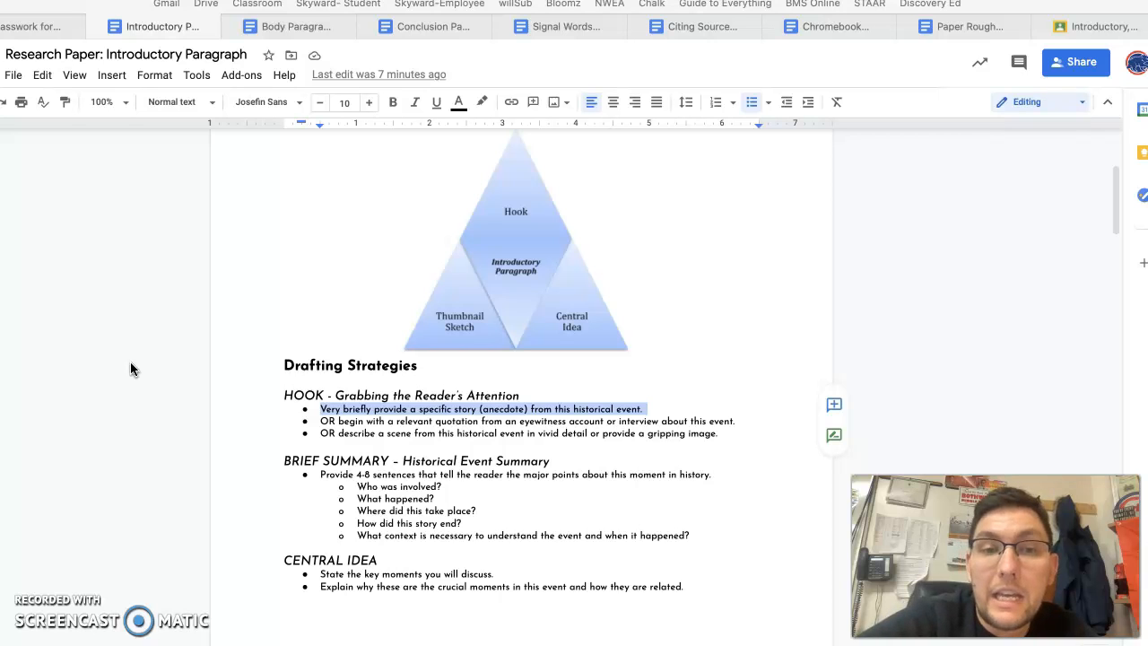
left_click(624, 433)
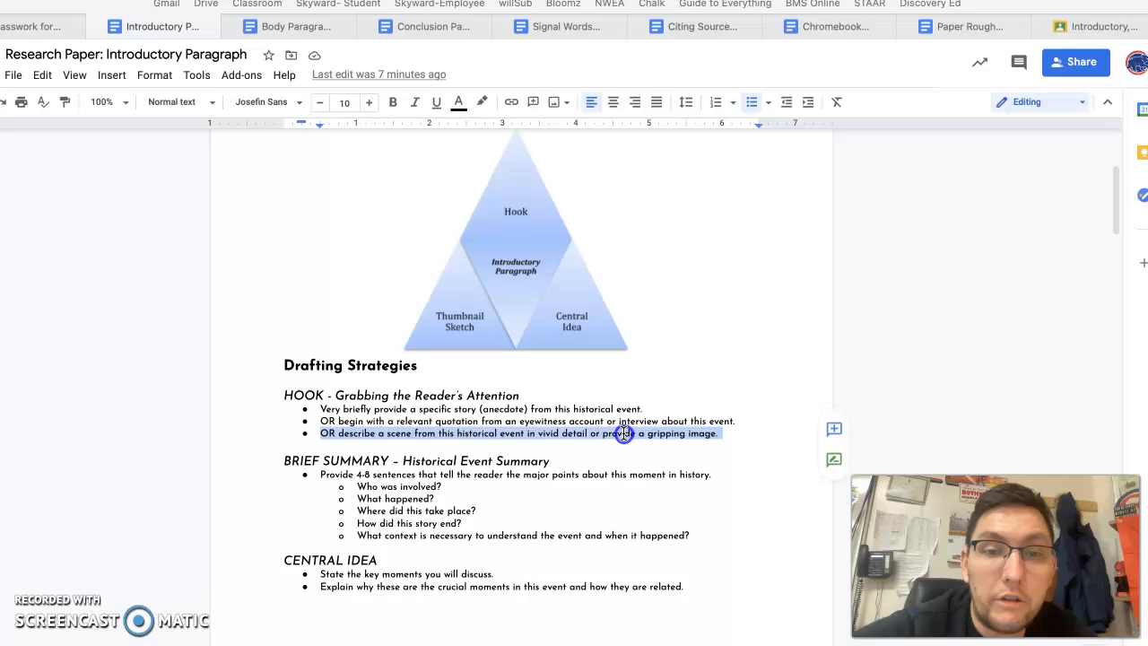
left_click(620, 432)
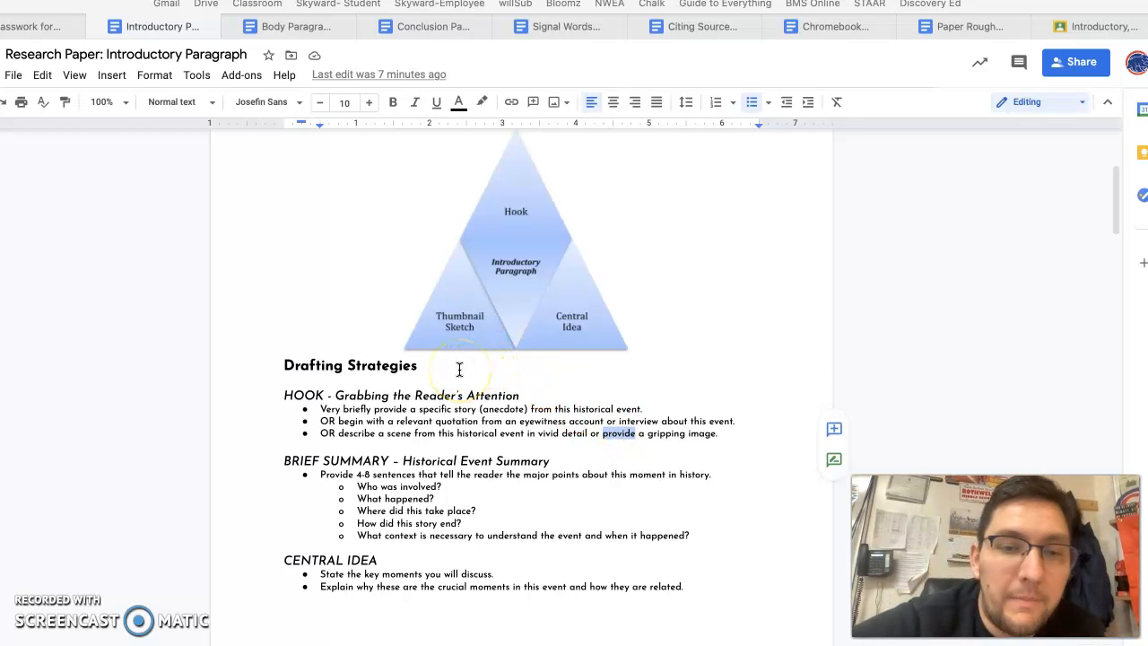
scroll("down", 3)
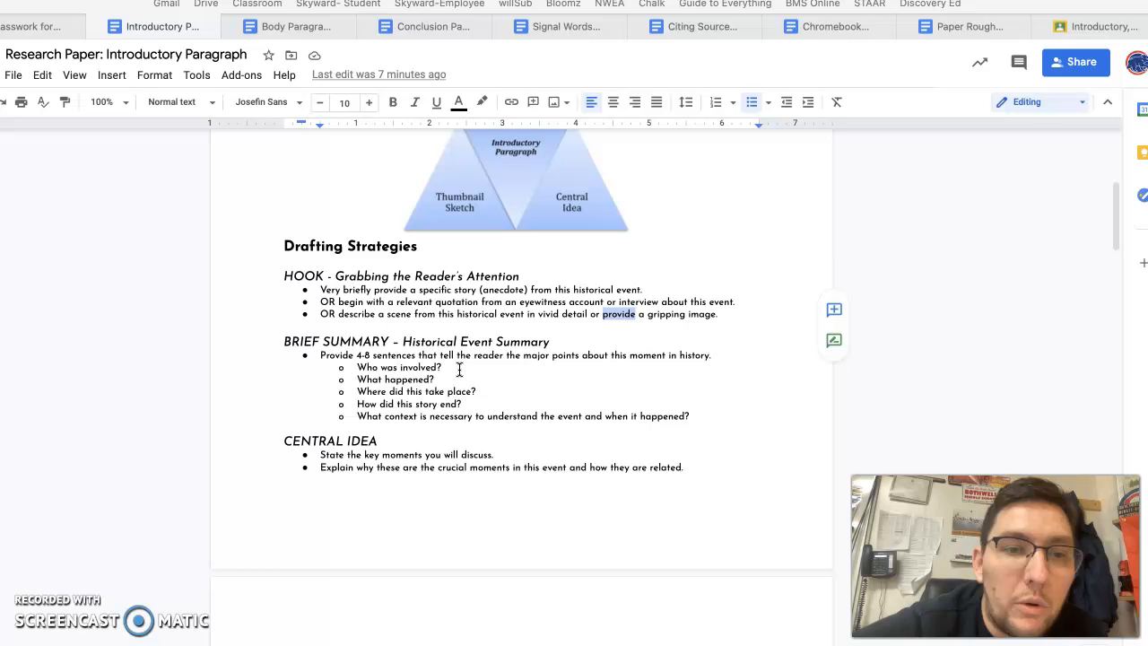
scroll("down", 3)
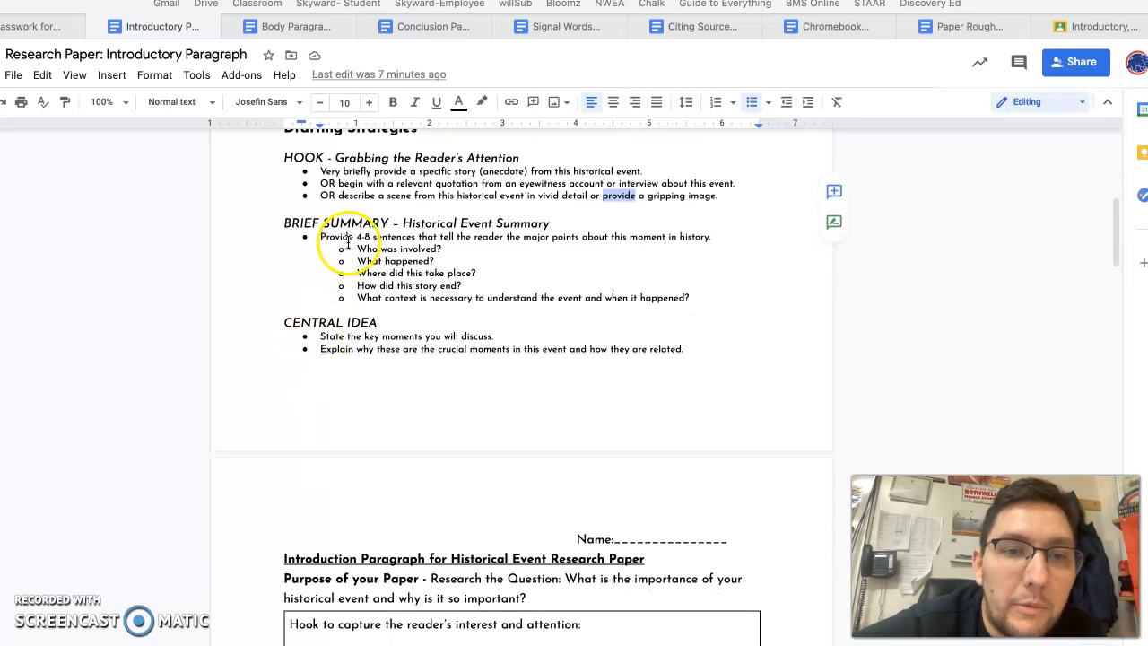
scroll("down", 3)
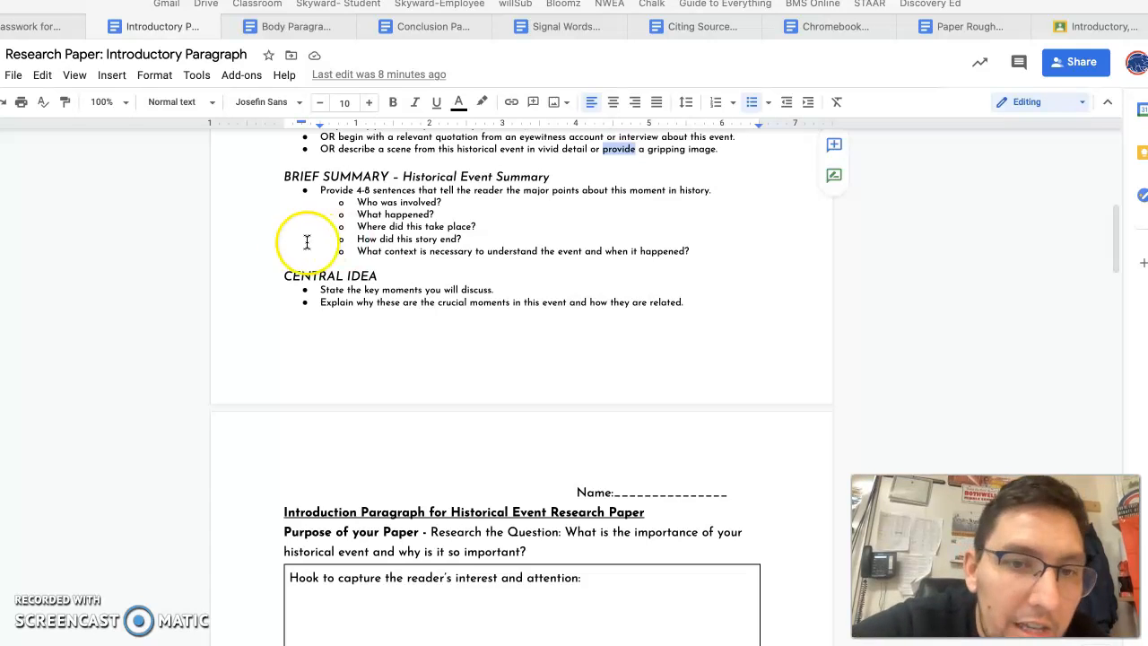
scroll("down", 3)
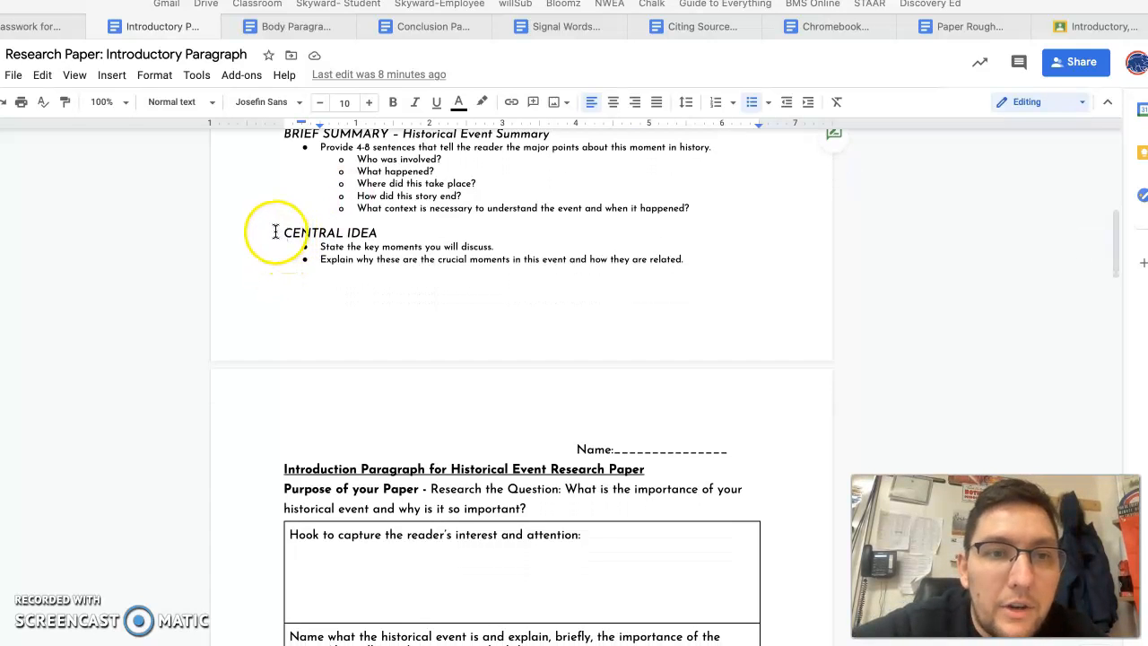
left_click_drag(283, 233, 682, 258)
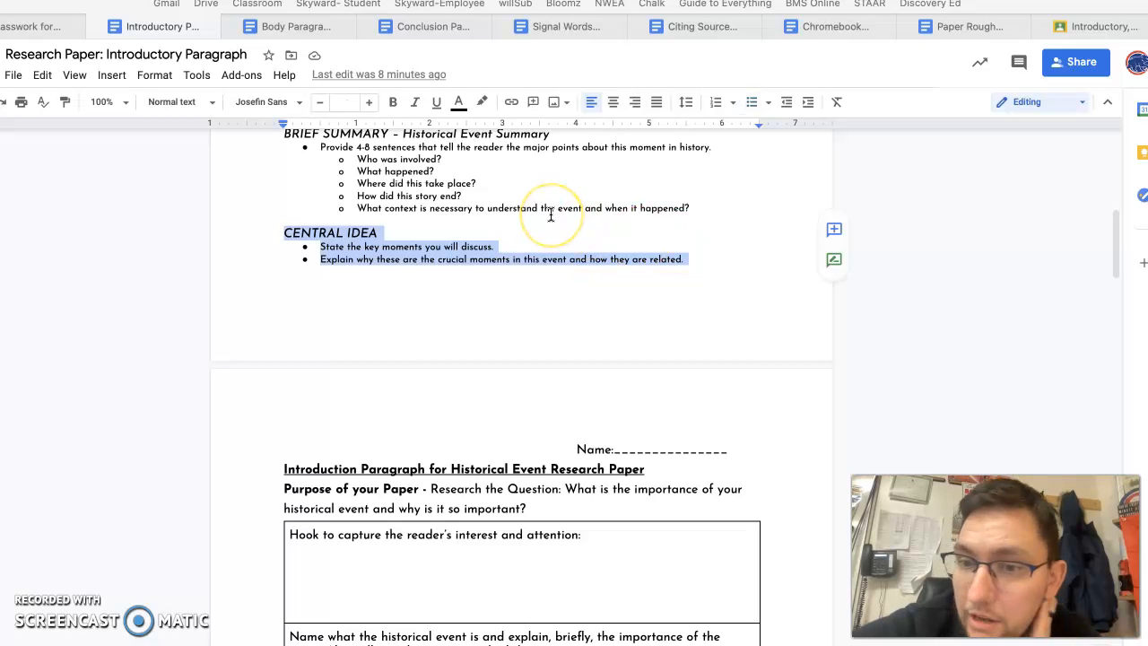
scroll("down", 3)
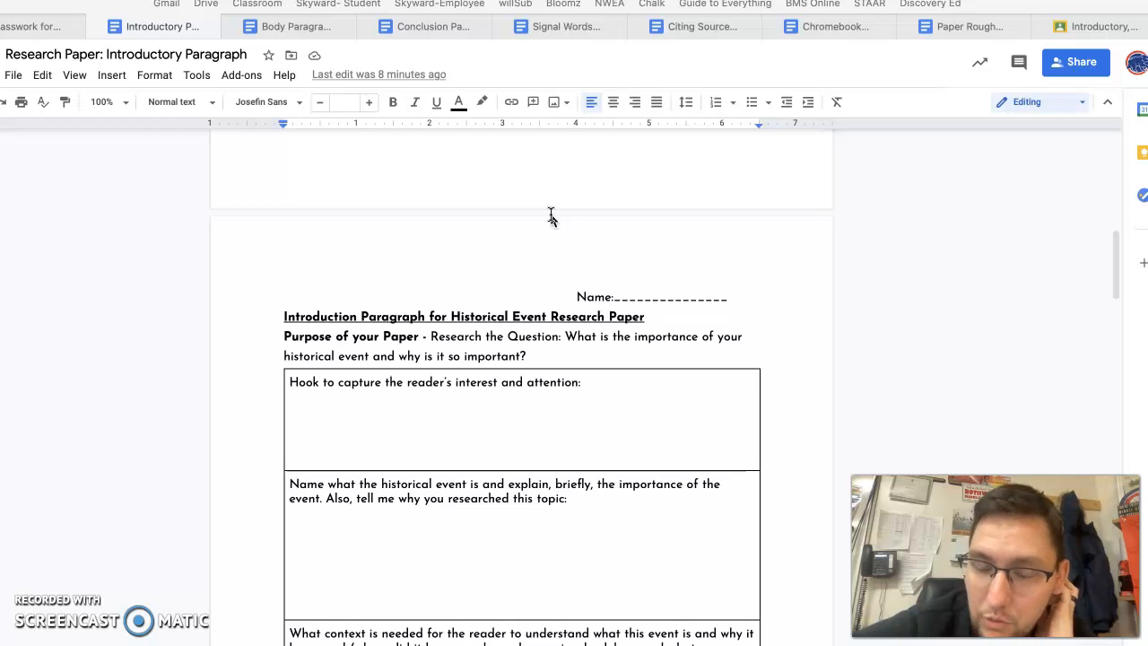
scroll("down", 3)
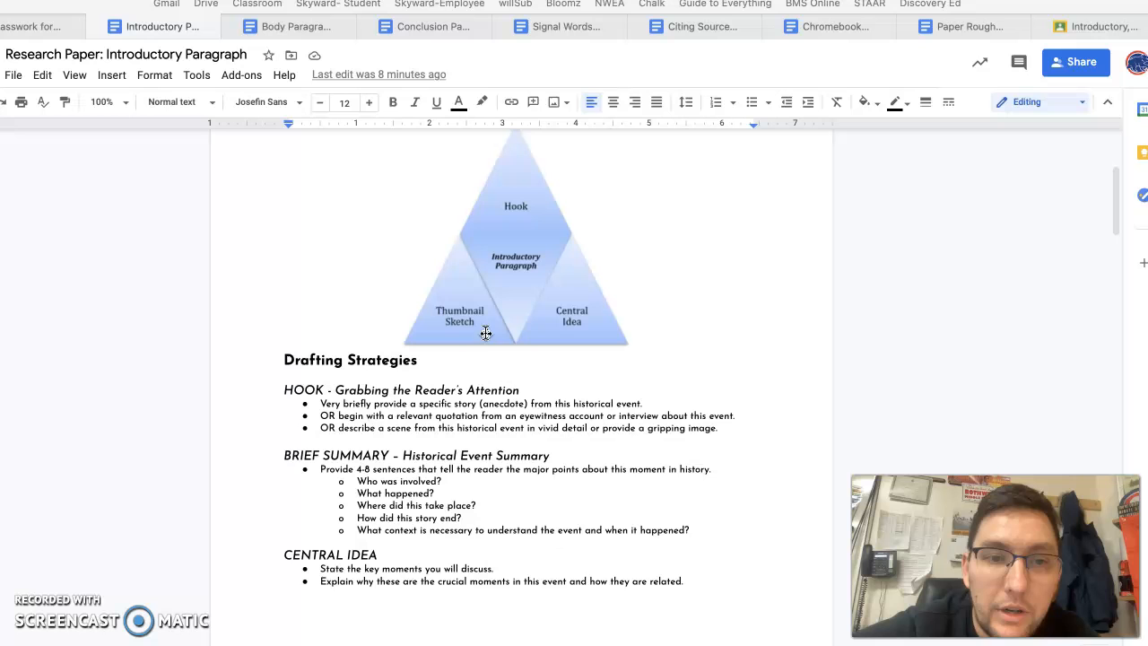
left_click_drag(319, 402, 753, 443)
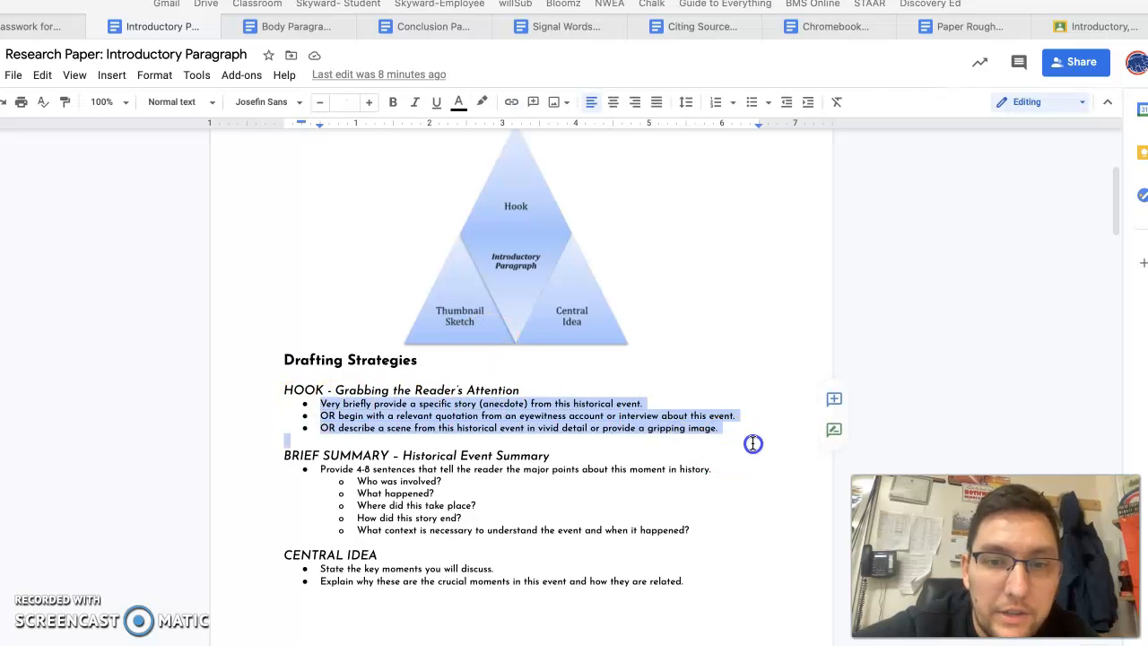
scroll("down", 3)
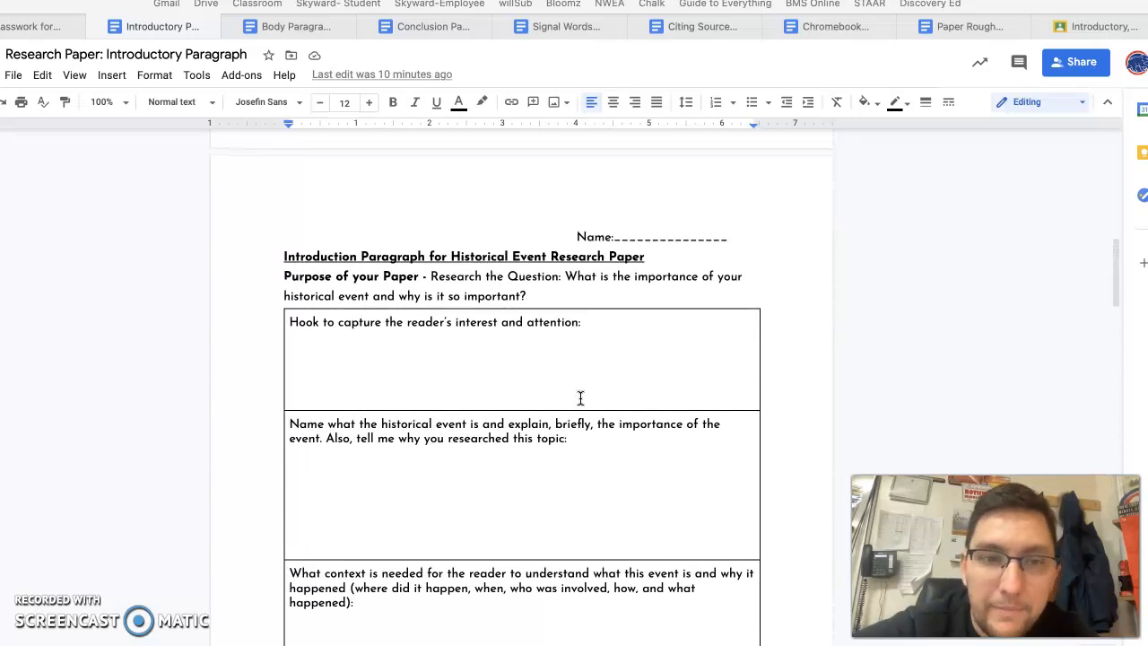
left_click(417, 464)
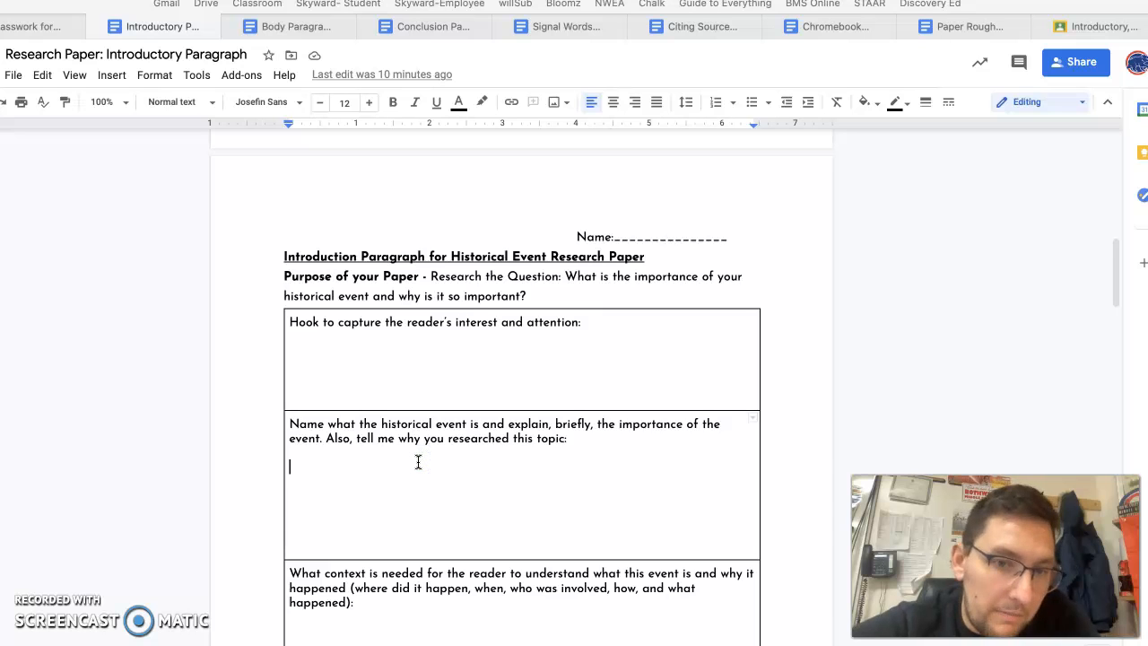
scroll("down", 3)
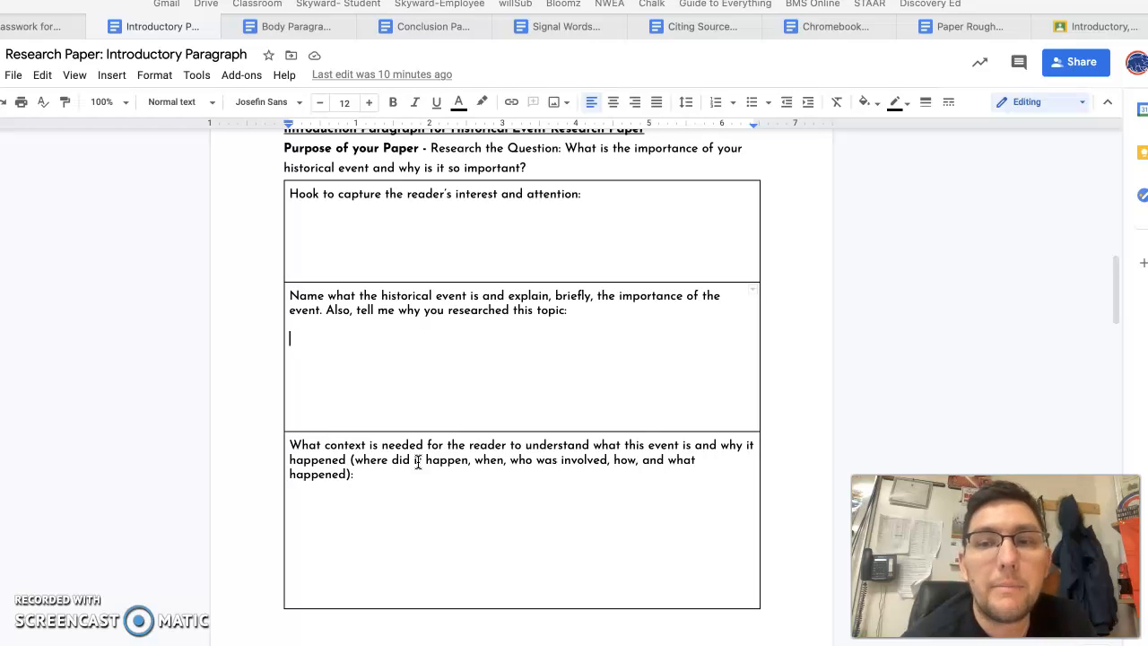
scroll("down", 3)
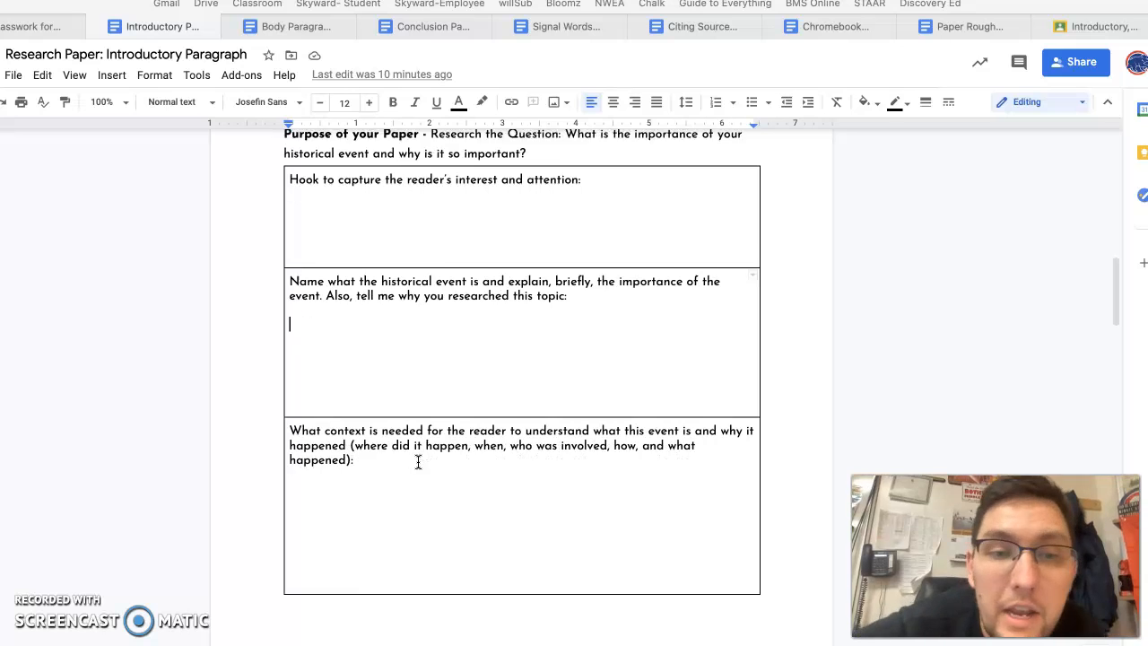
scroll("down", 3)
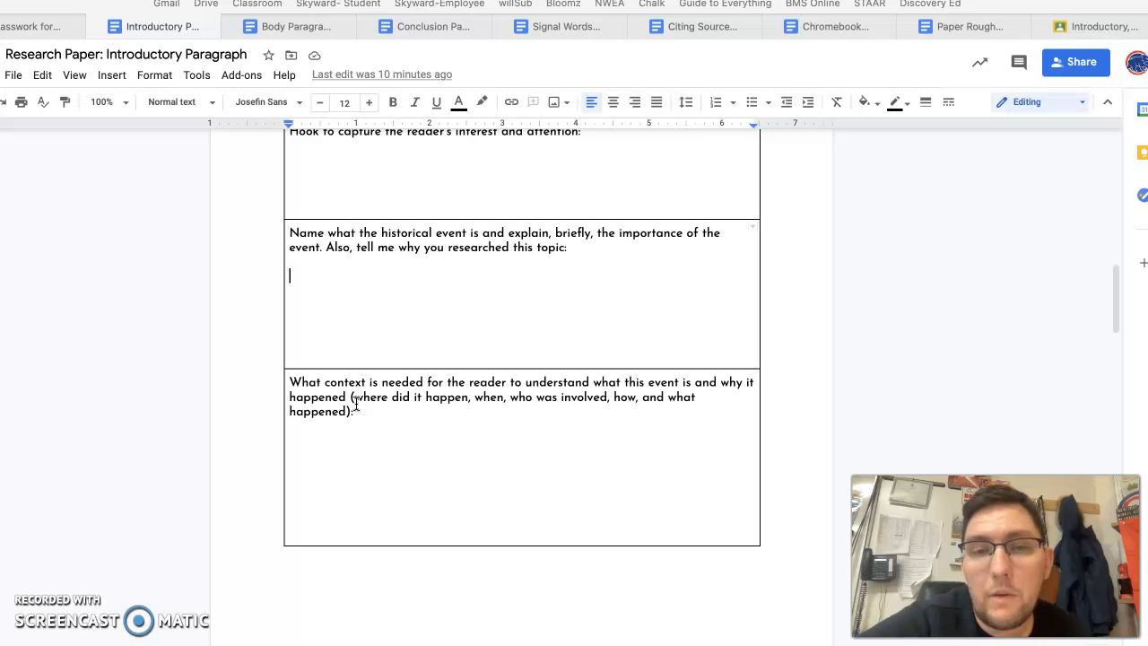
scroll("down", 3)
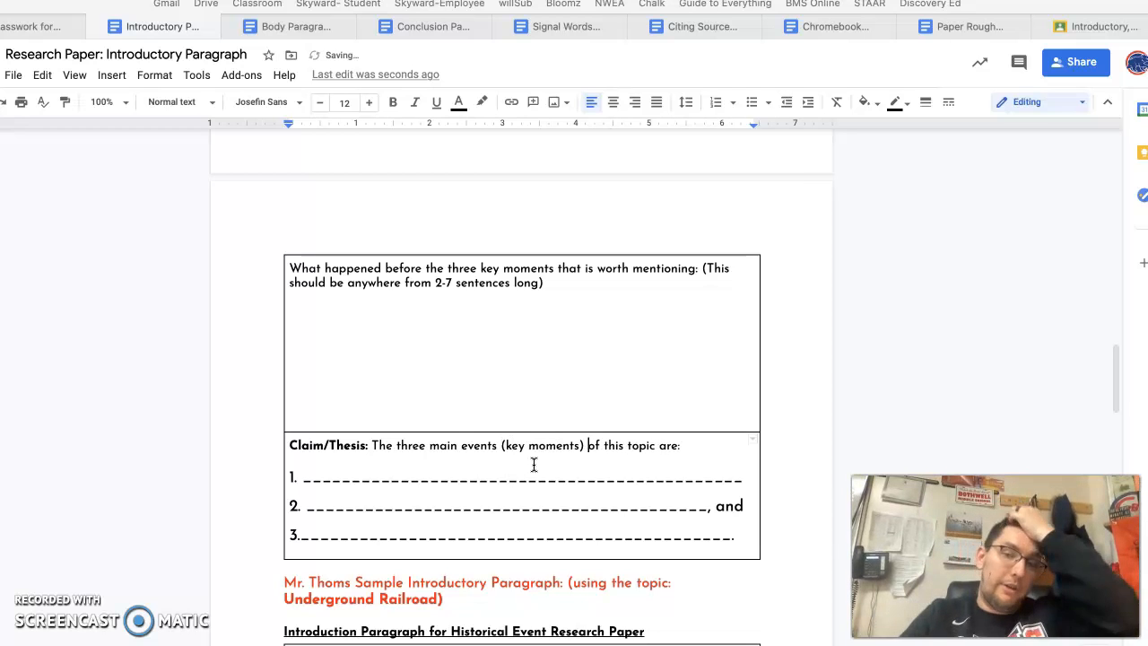
scroll("down", 3)
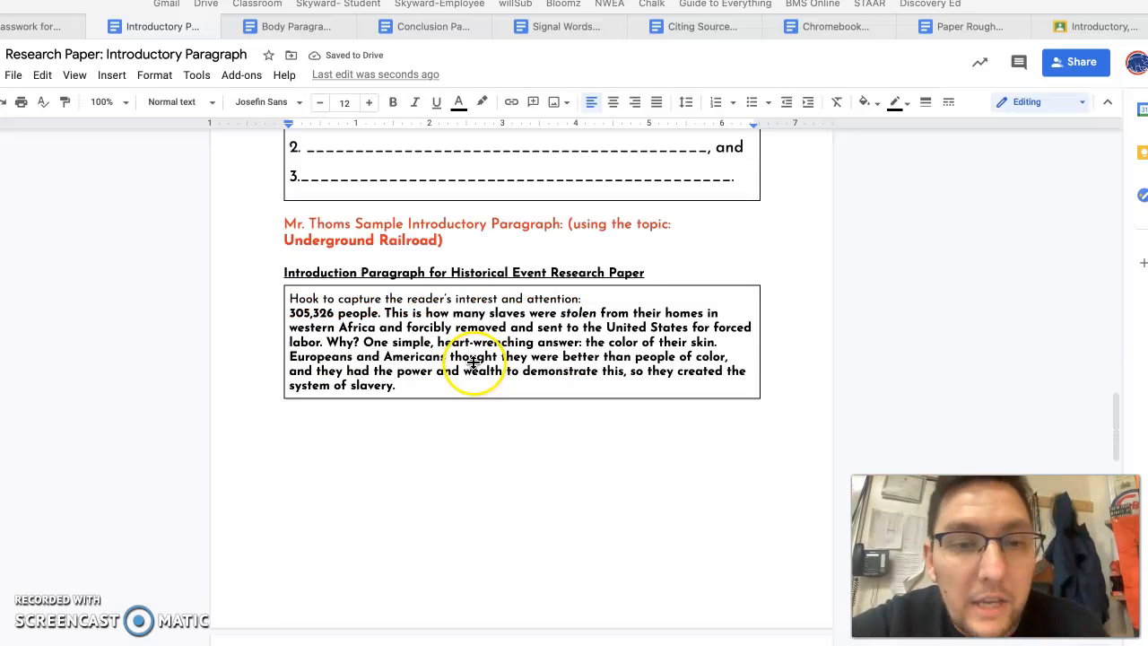
scroll("down", 3)
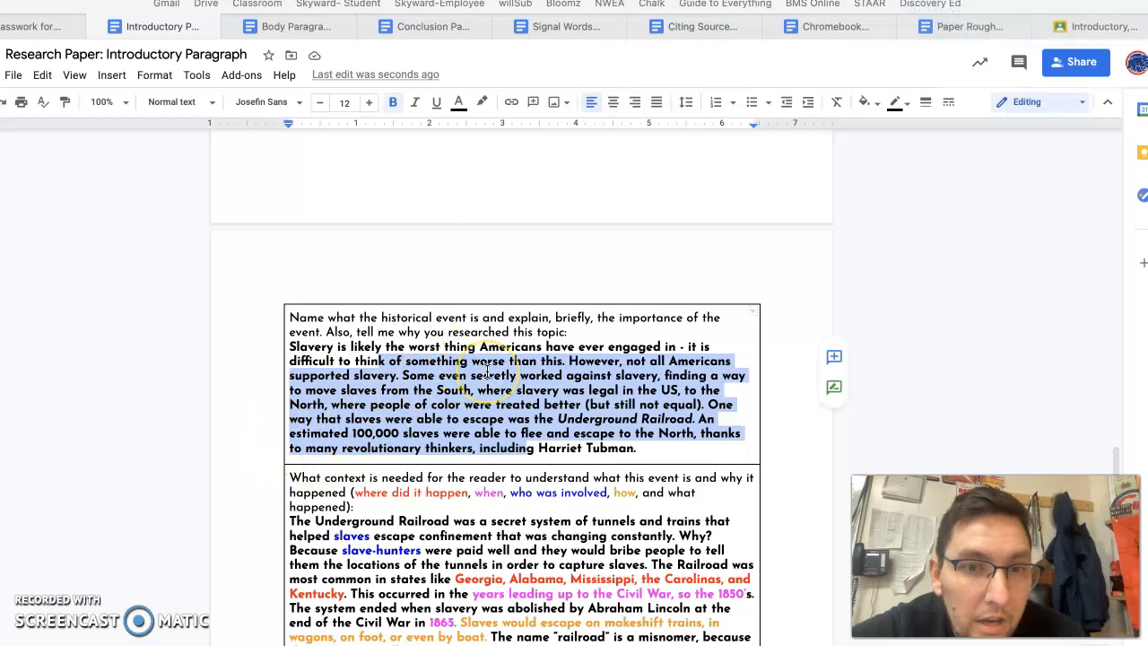
scroll("down", 3)
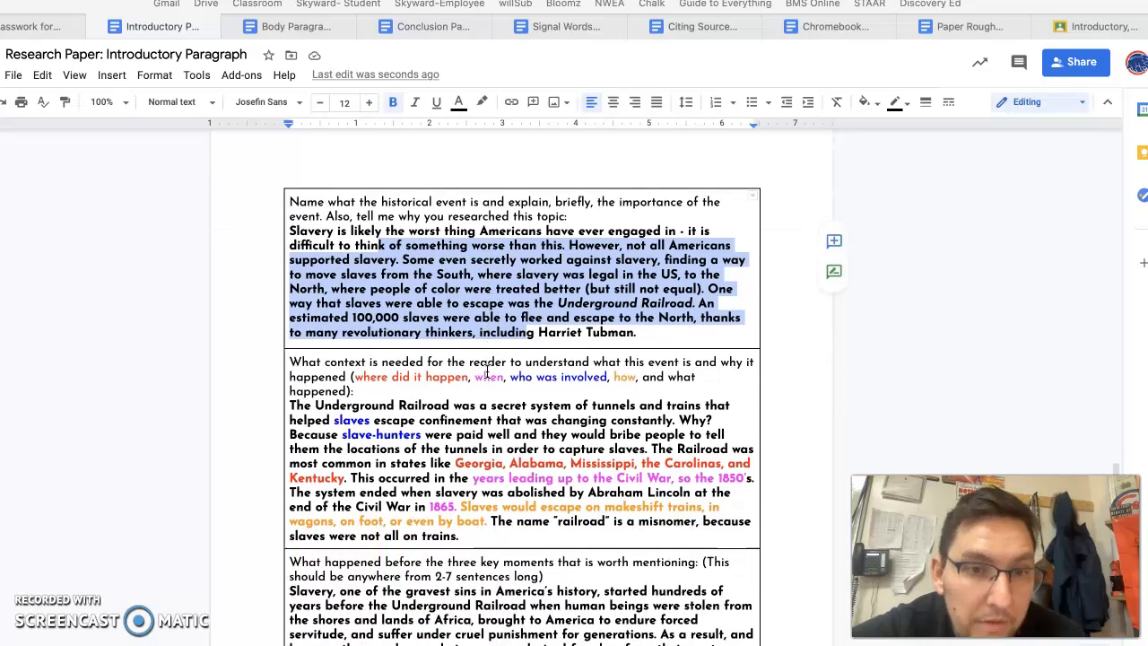
scroll("down", 3)
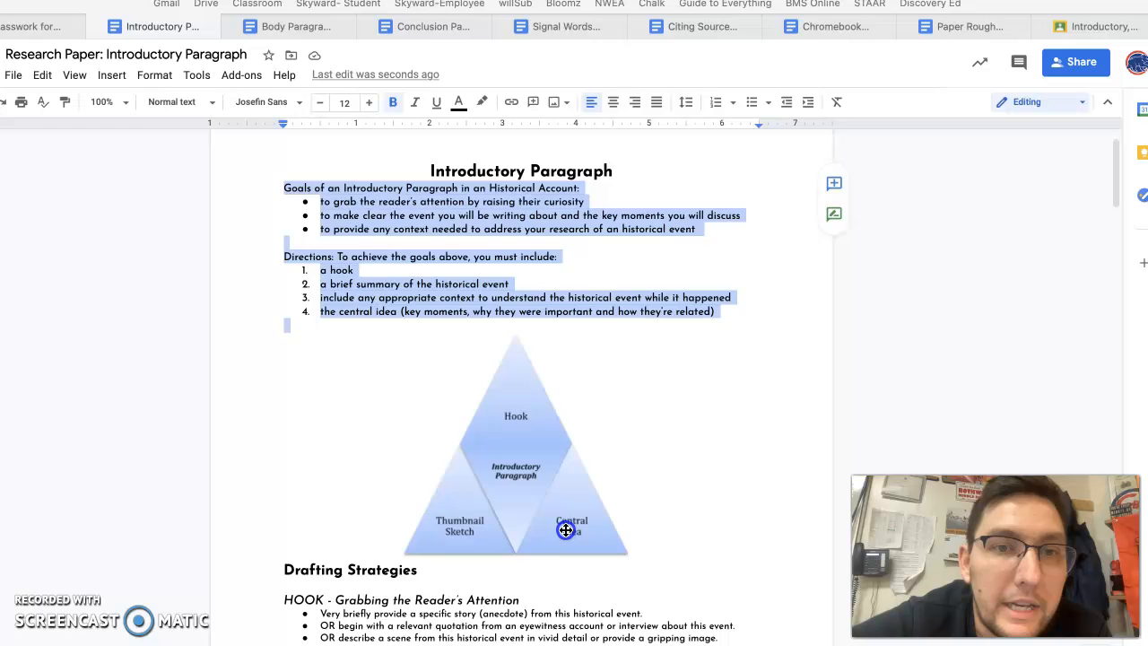
scroll("down", 3)
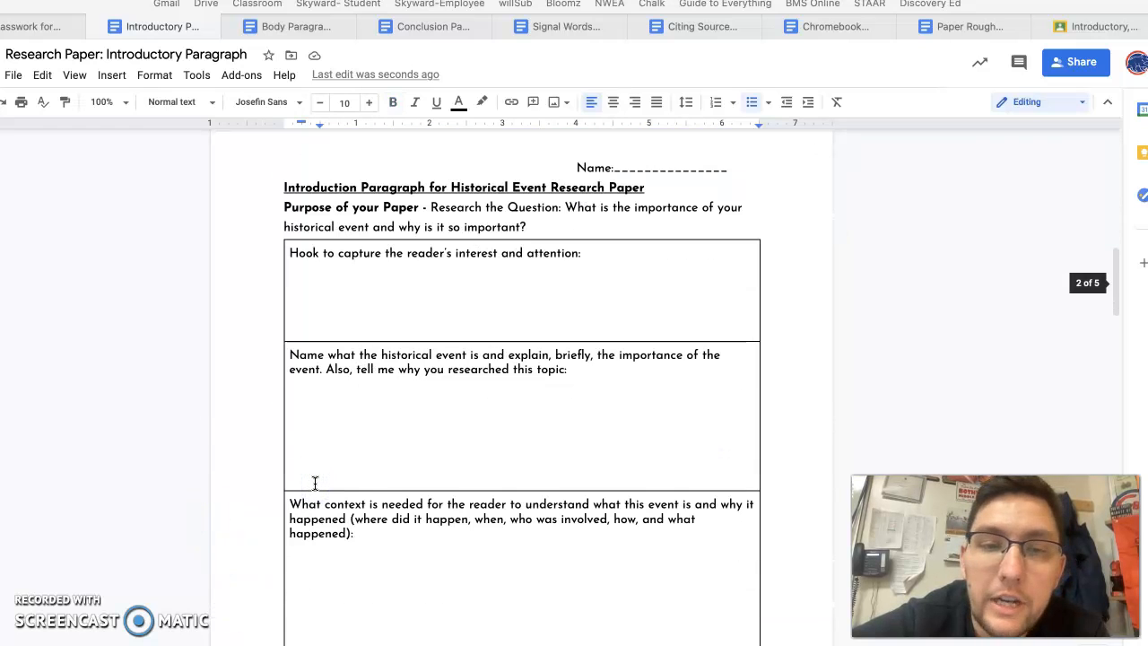